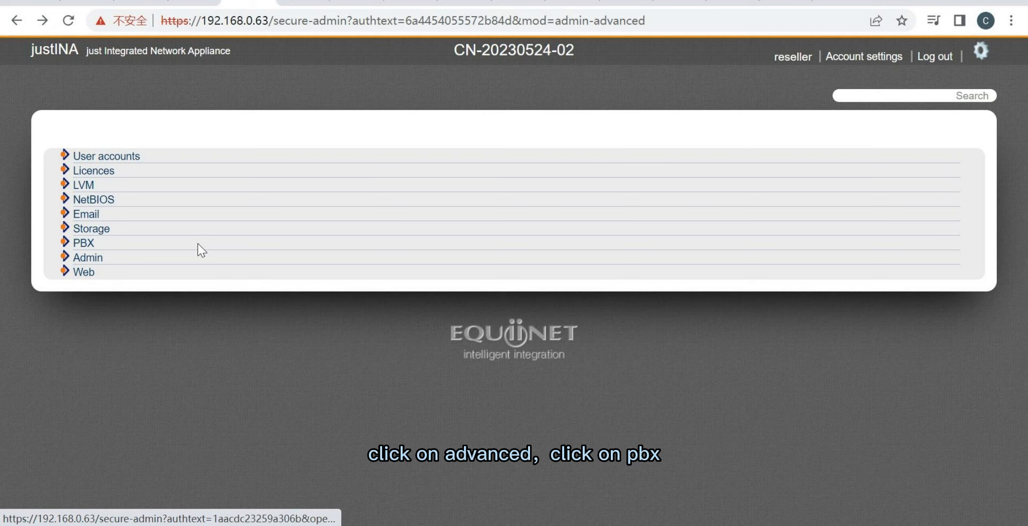
# Navigate through PBX and Groups to the Sequences page
pyautogui.click(83, 242)
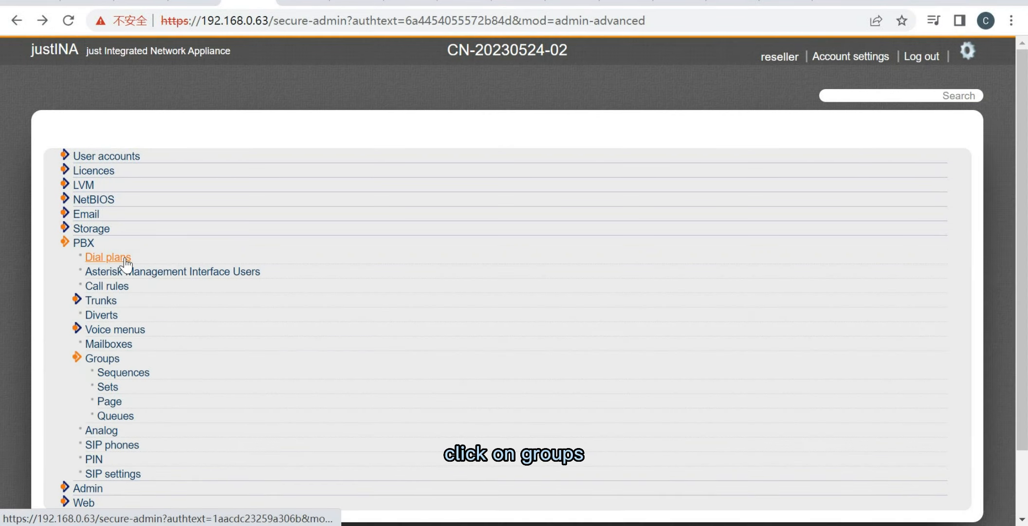
pyautogui.click(122, 371)
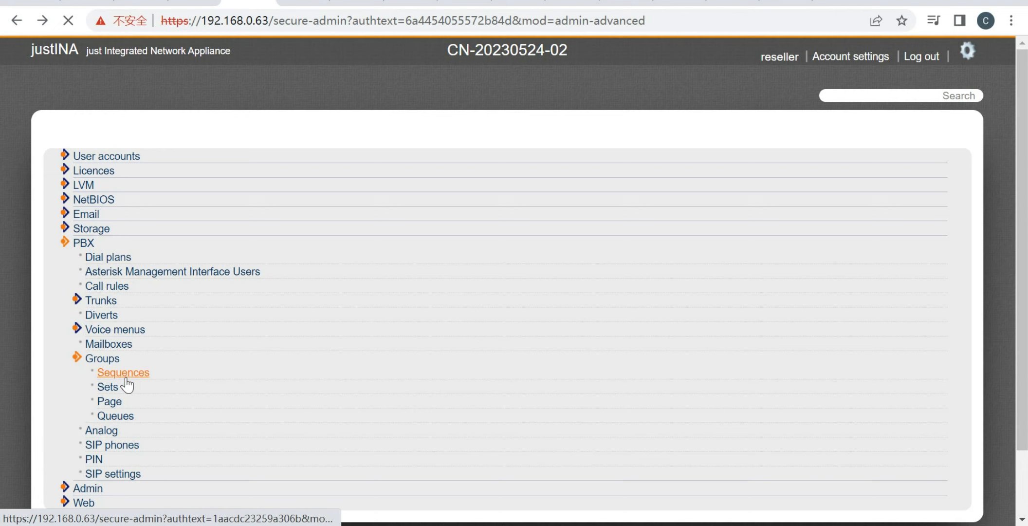
pyautogui.click(122, 372)
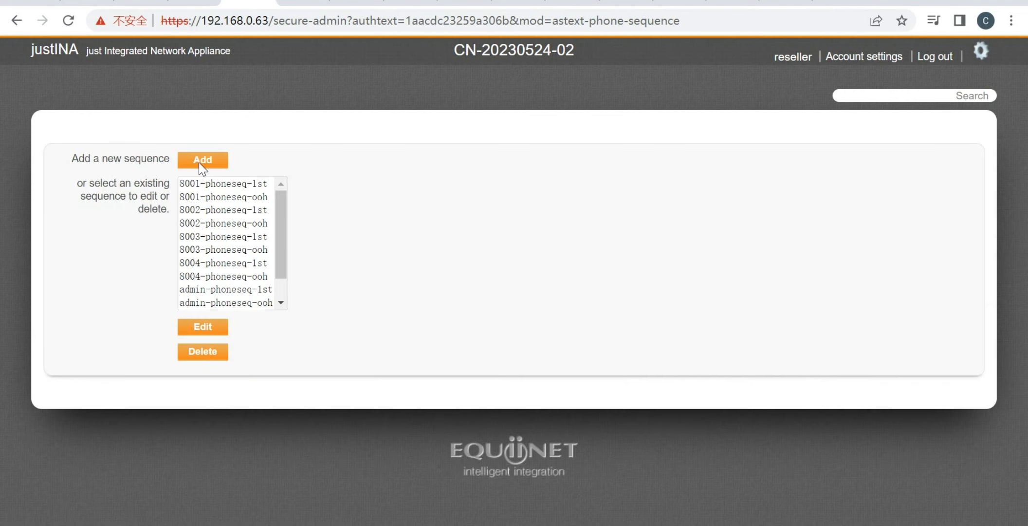
# Create a new sequence named 'dui' with number 69279
pyautogui.click(202, 159)
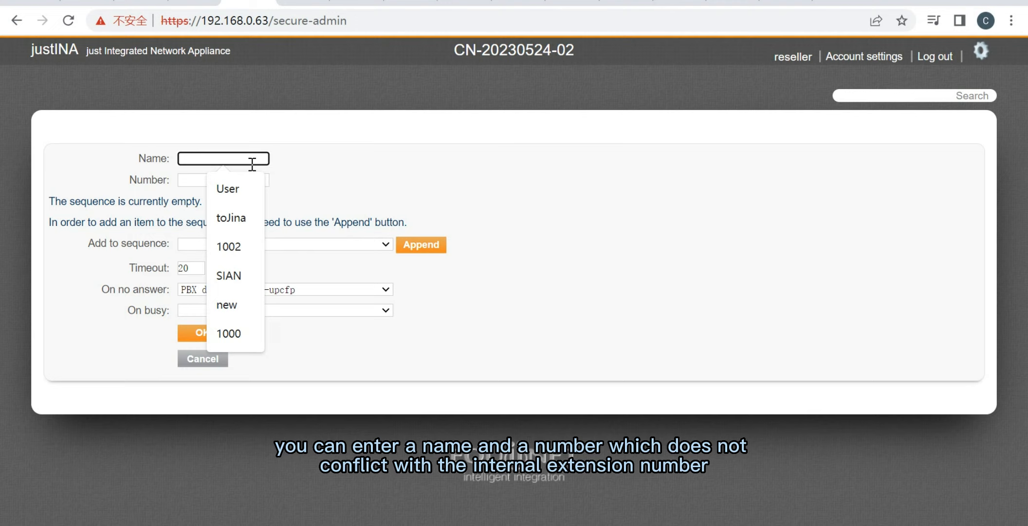
pyautogui.write('dui')
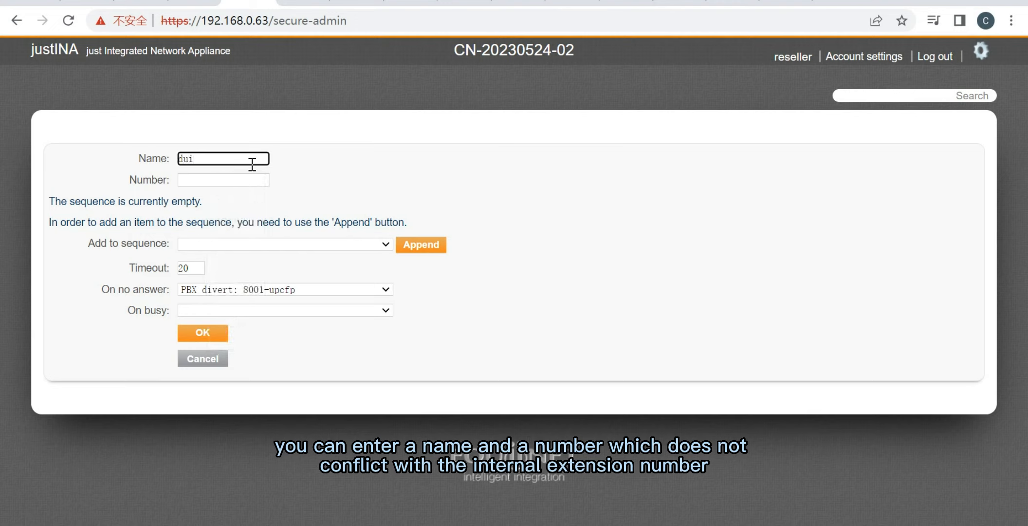
pyautogui.click(224, 179)
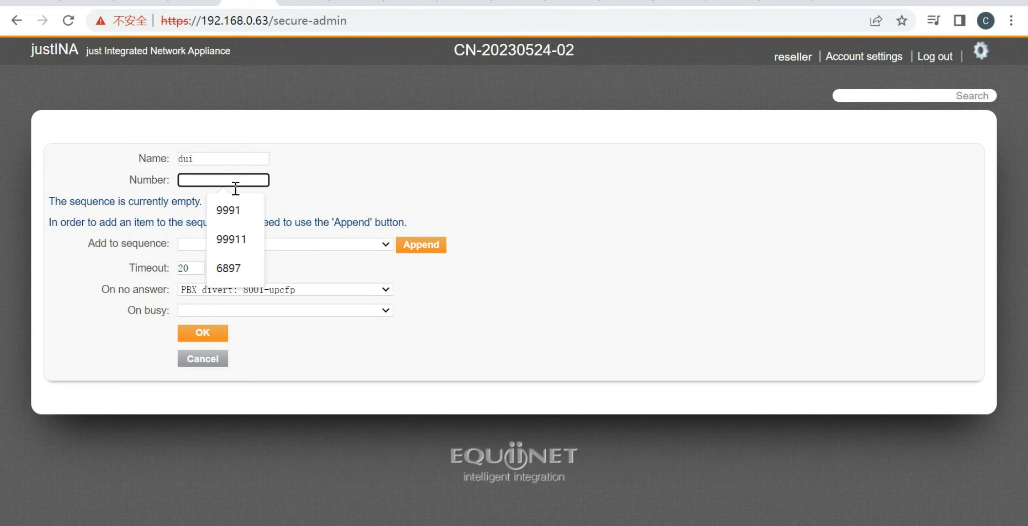
pyautogui.write('69279')
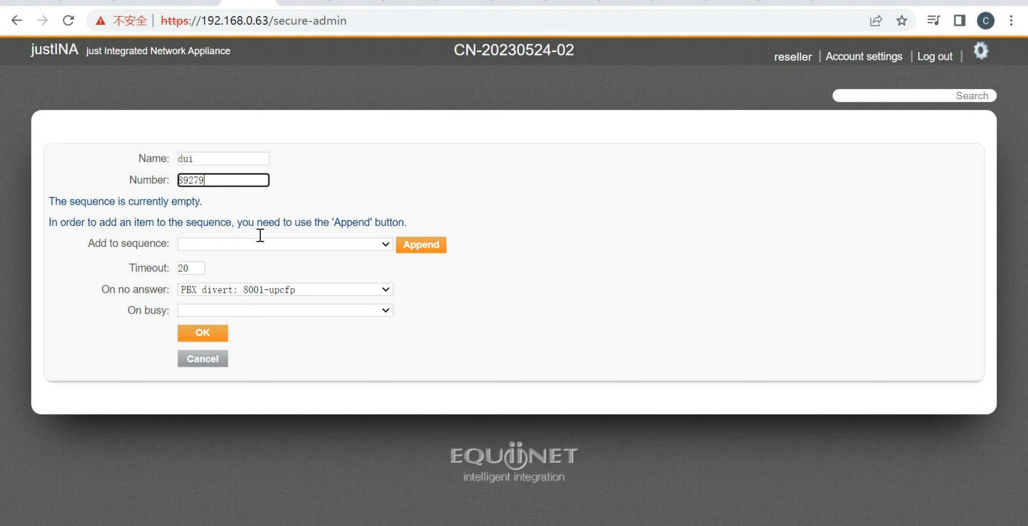
# Append phones 8001-phone-sip and 8002-phone-sip to sequence dui and save it
pyautogui.click(284, 244)
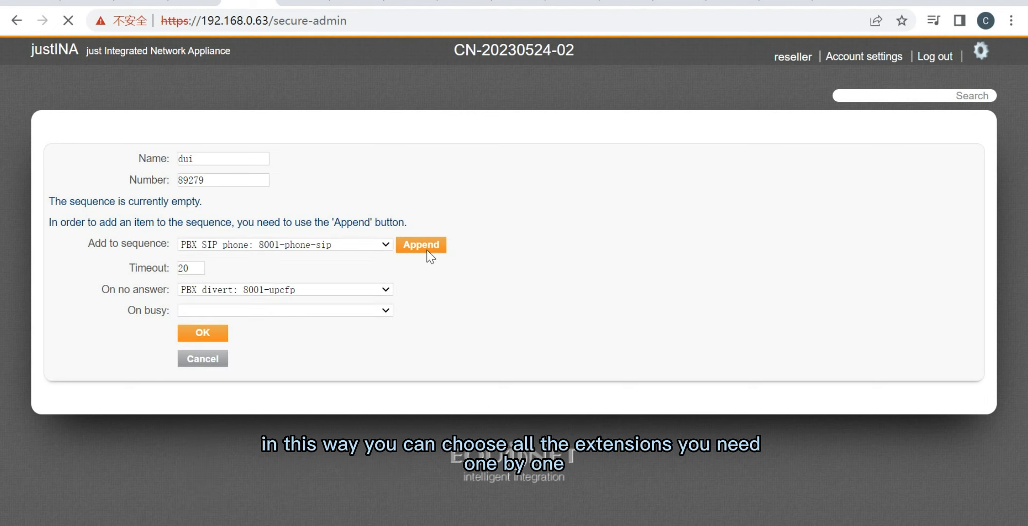
pyautogui.click(284, 244)
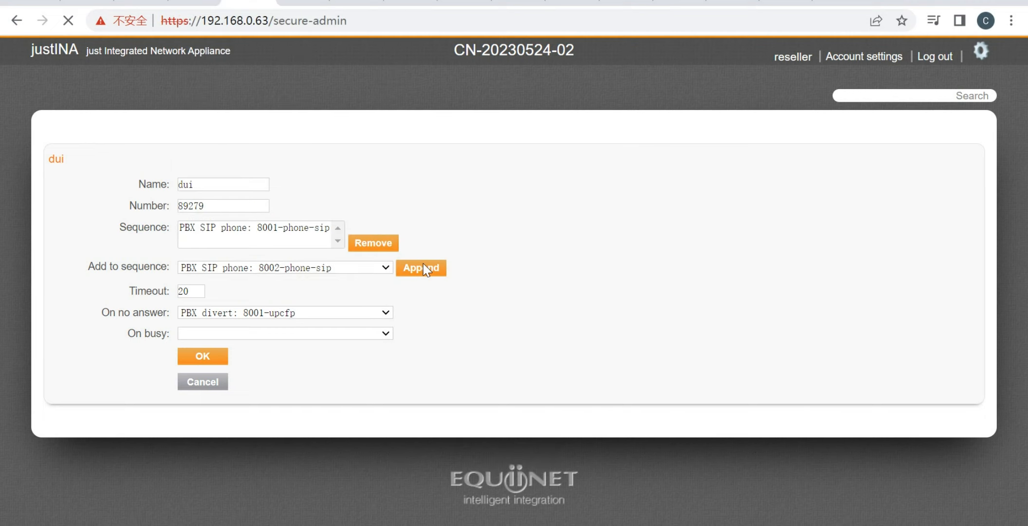
pyautogui.click(421, 268)
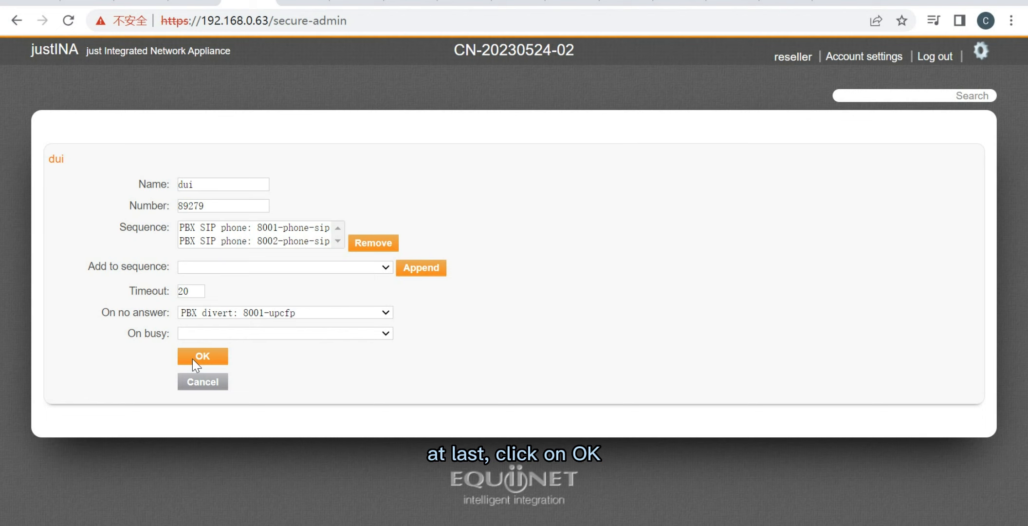
pyautogui.click(203, 356)
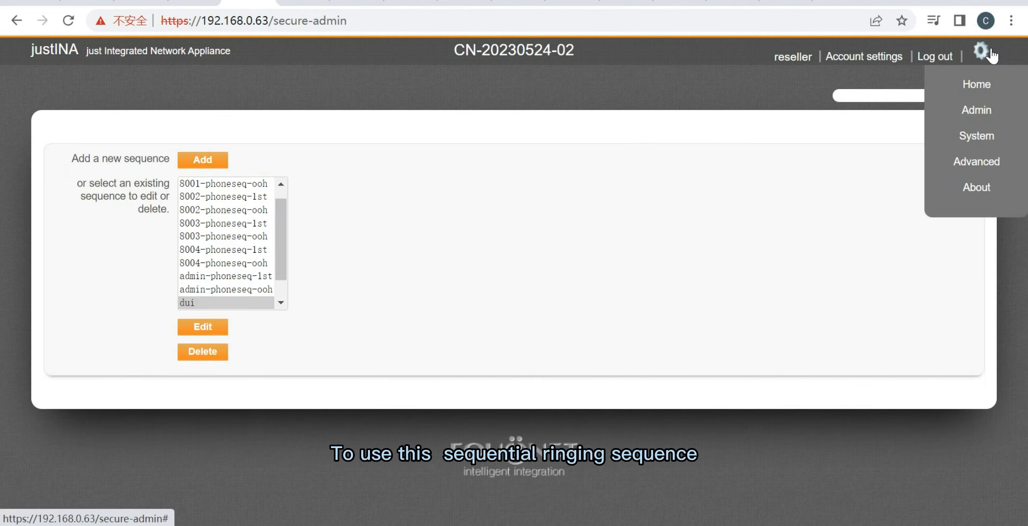
# Return Home and go to the DDIs and trunks page
pyautogui.click(976, 83)
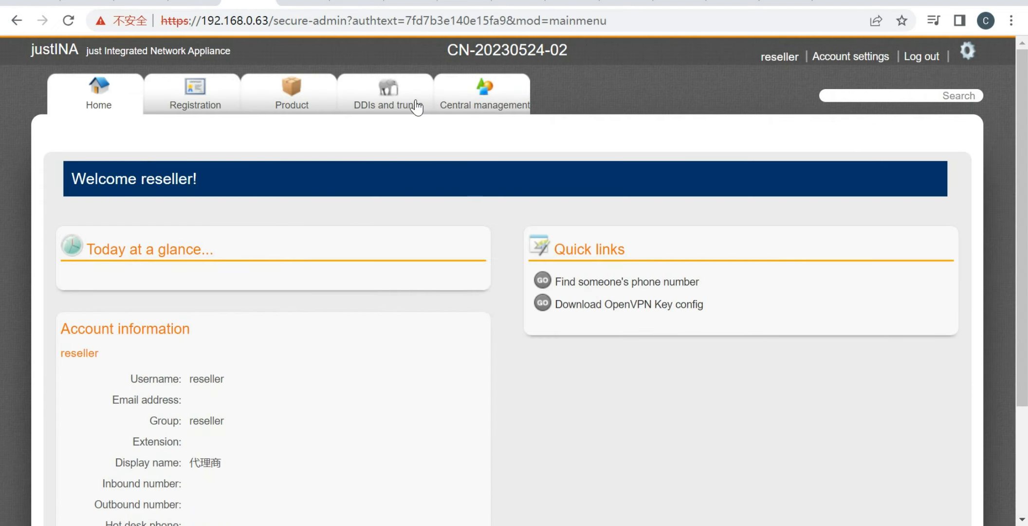
pyautogui.click(385, 93)
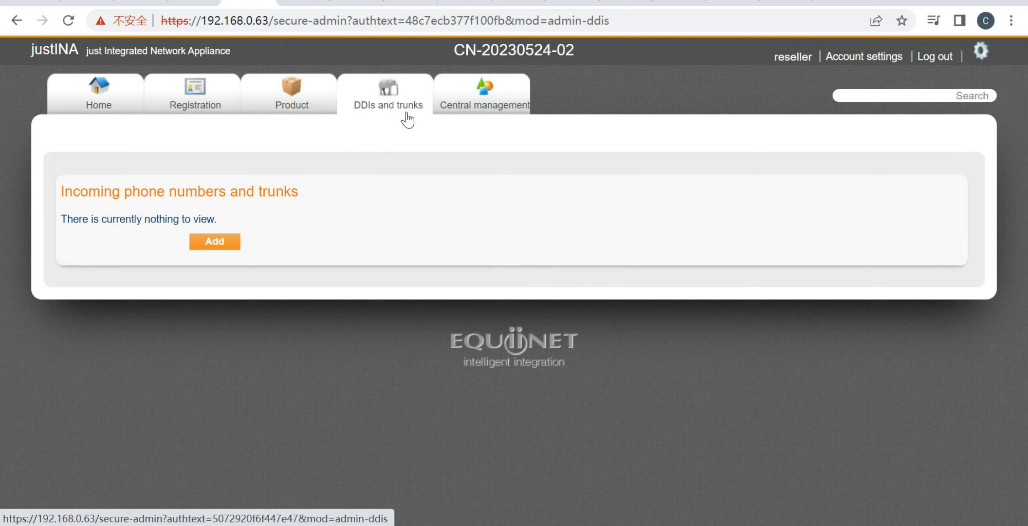
# Add incoming DID 617296 with destination sequence: dui and save it
pyautogui.click(215, 241)
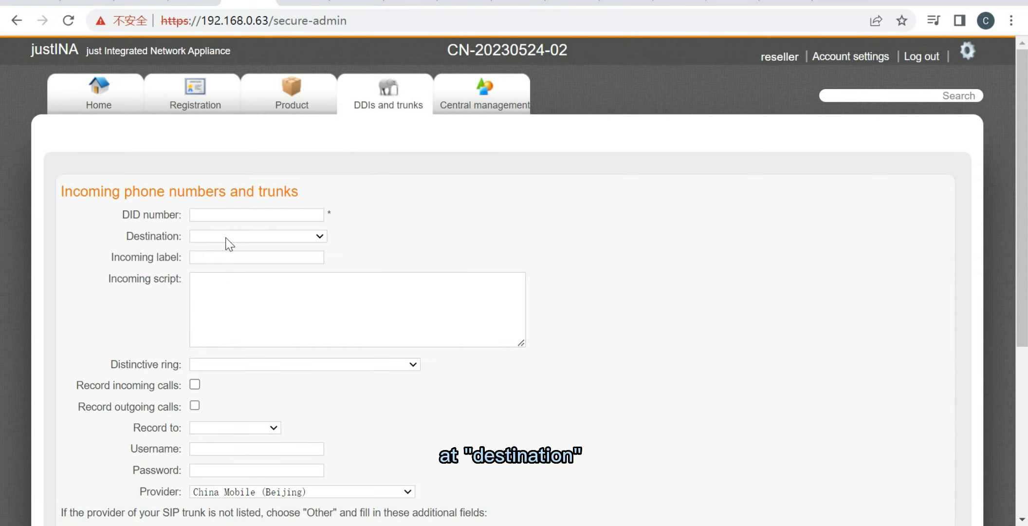
pyautogui.click(255, 214)
pyautogui.write('617296')
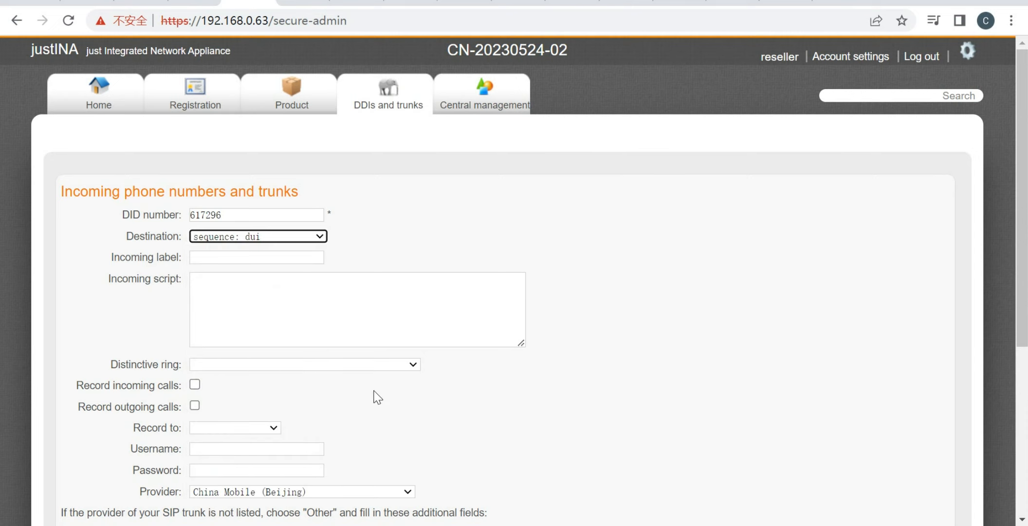
pyautogui.scroll(-3)
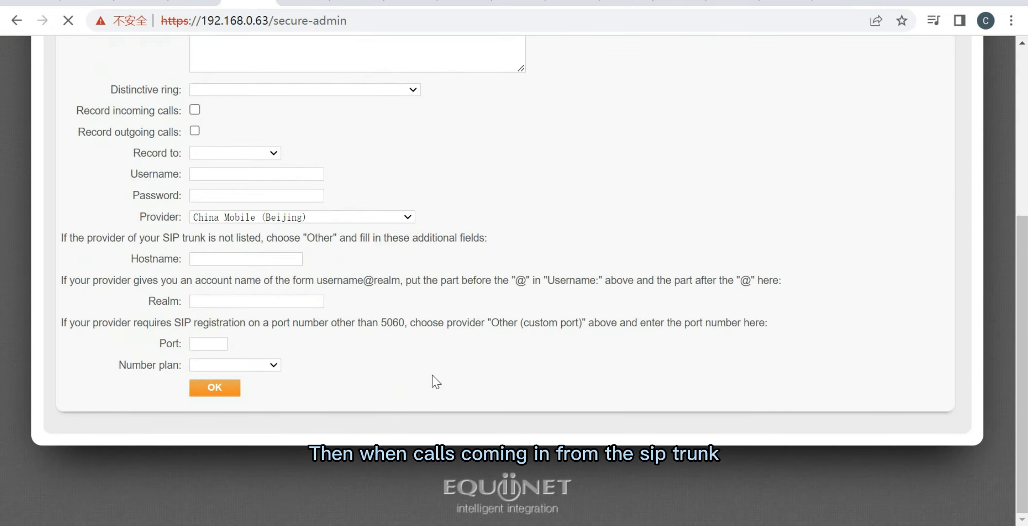
pyautogui.click(215, 387)
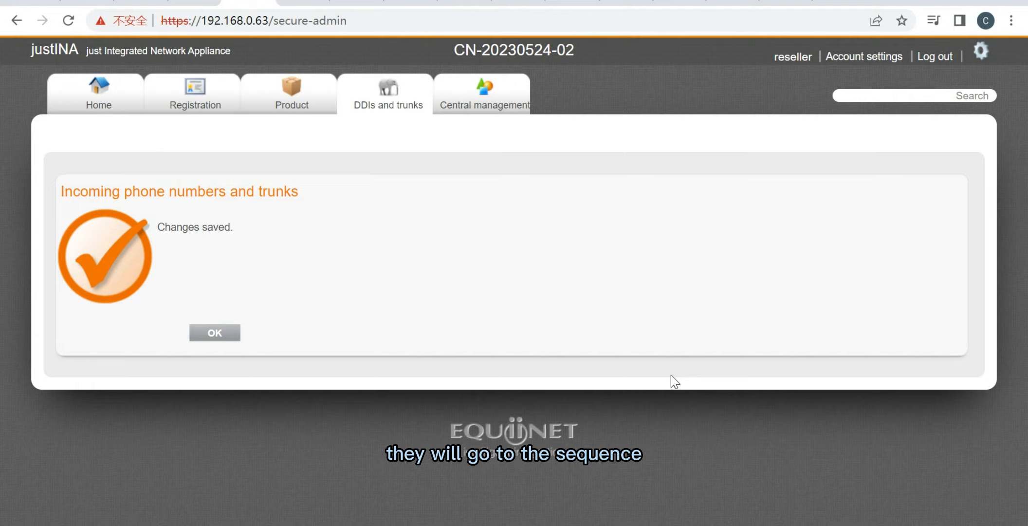